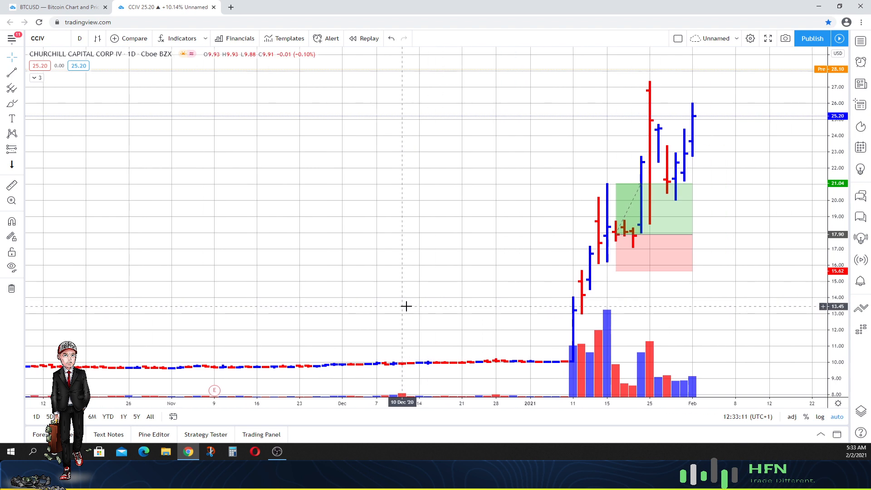
mouse_move(571, 188)
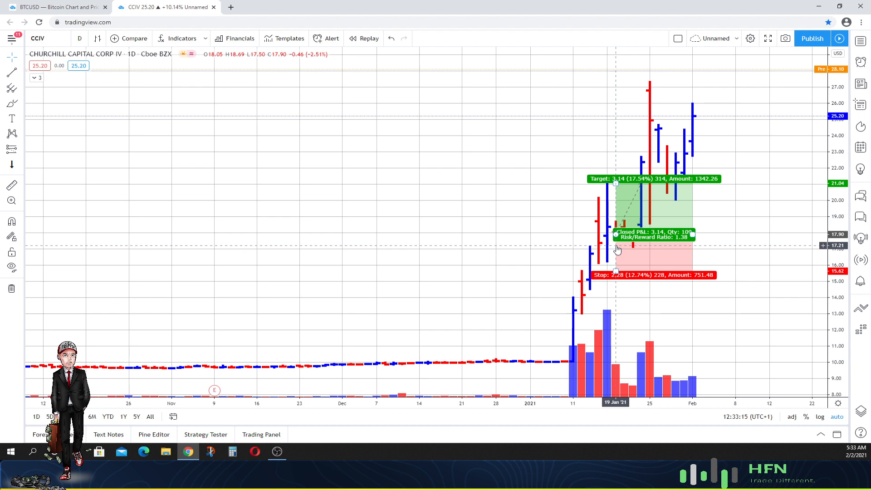
mouse_move(634, 227)
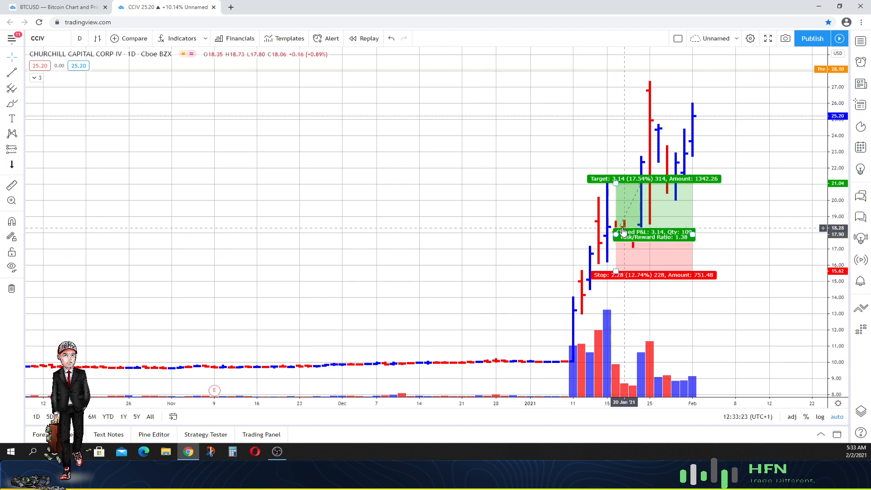
mouse_move(641, 225)
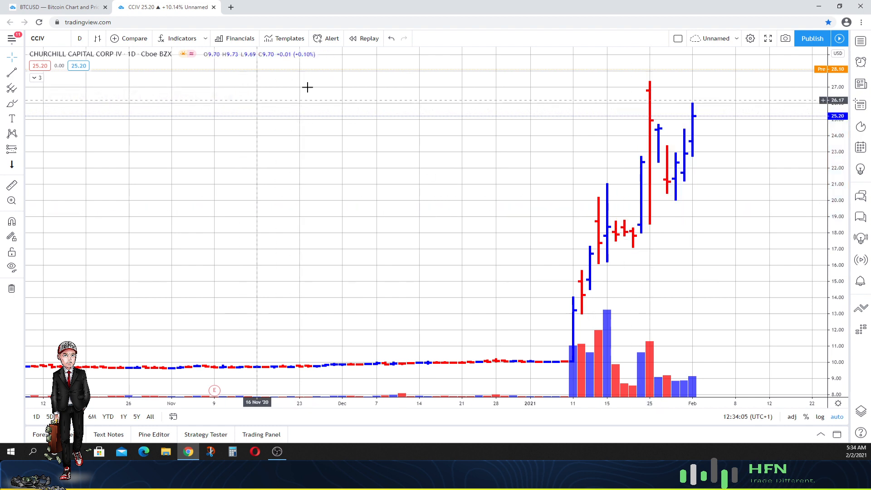
mouse_move(512, 237)
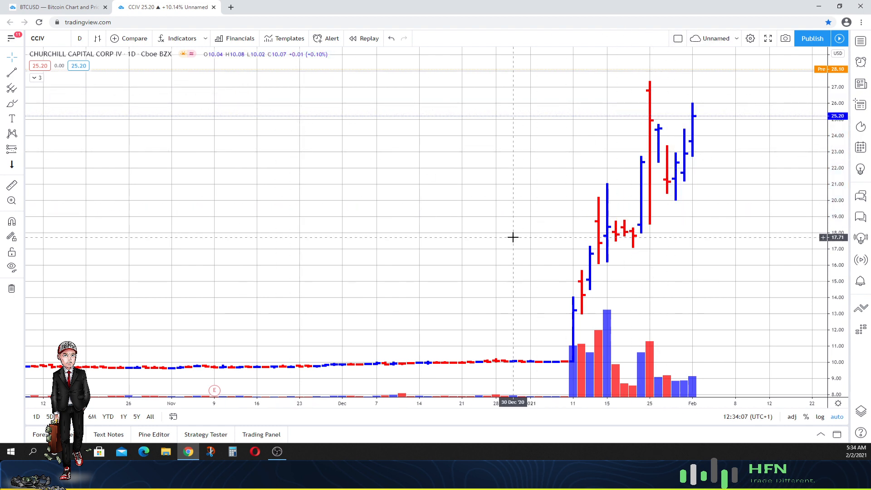
mouse_move(512, 226)
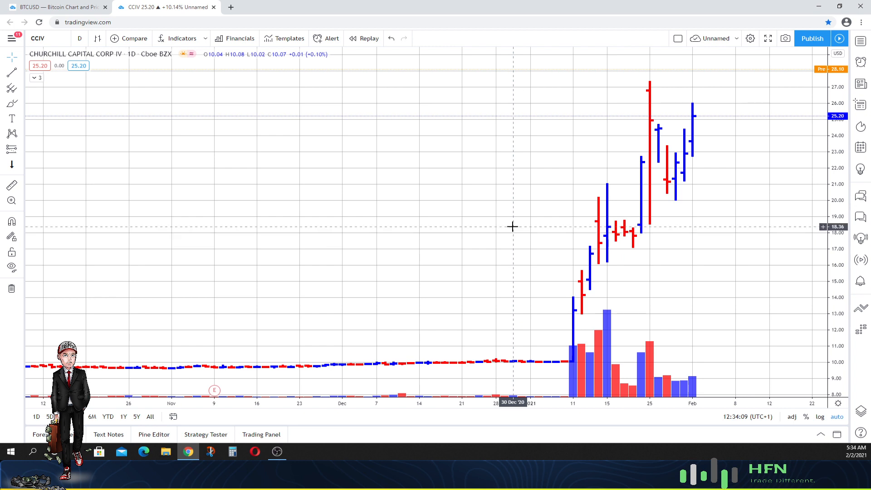
mouse_move(409, 228)
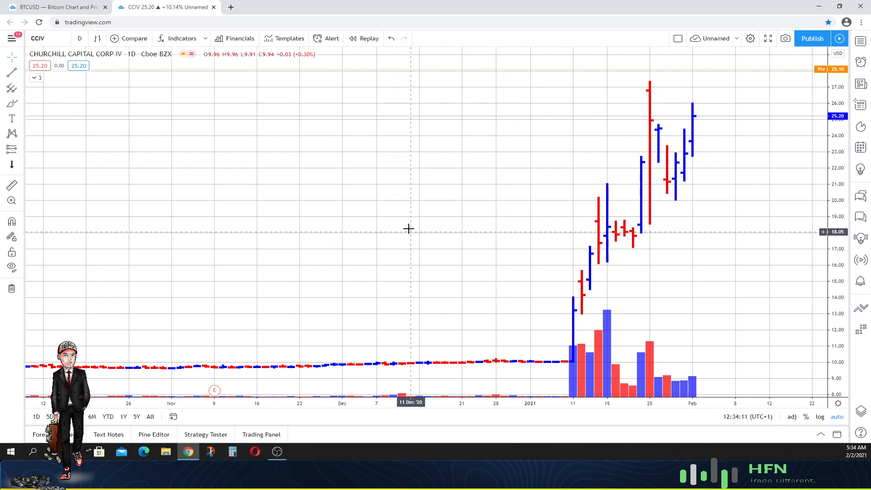
mouse_move(364, 243)
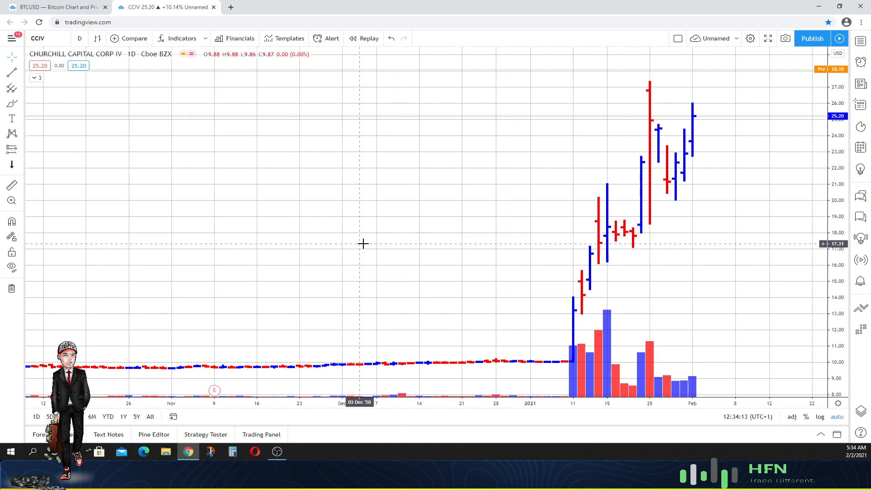
mouse_move(364, 241)
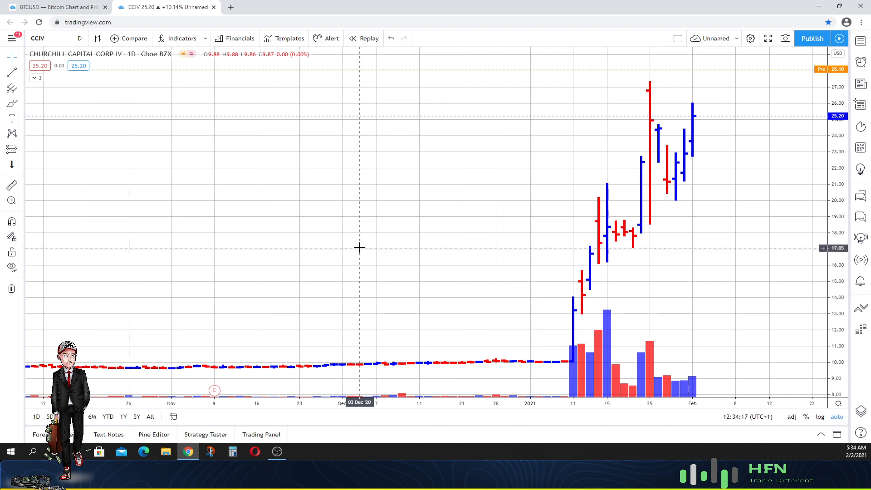
mouse_move(275, 326)
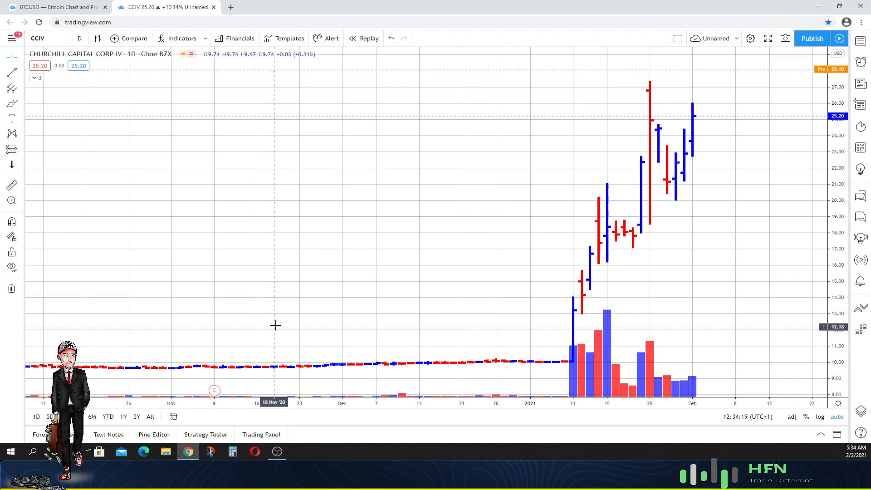
mouse_move(278, 321)
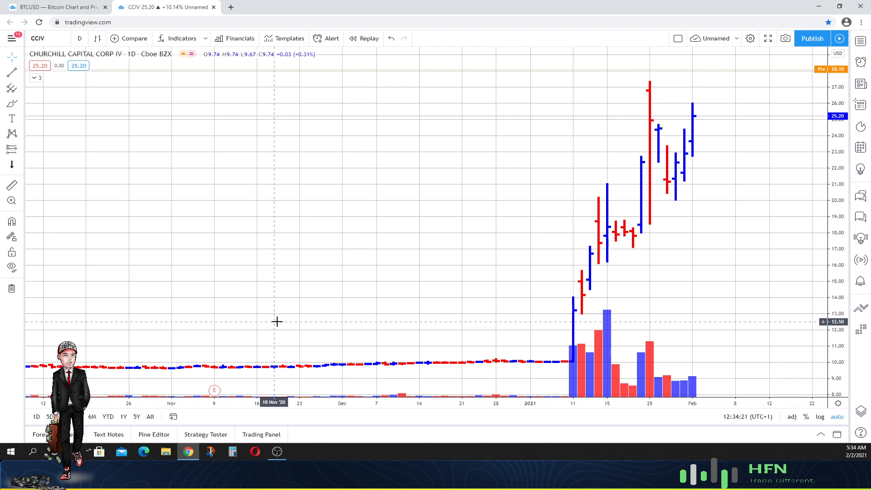
mouse_move(281, 318)
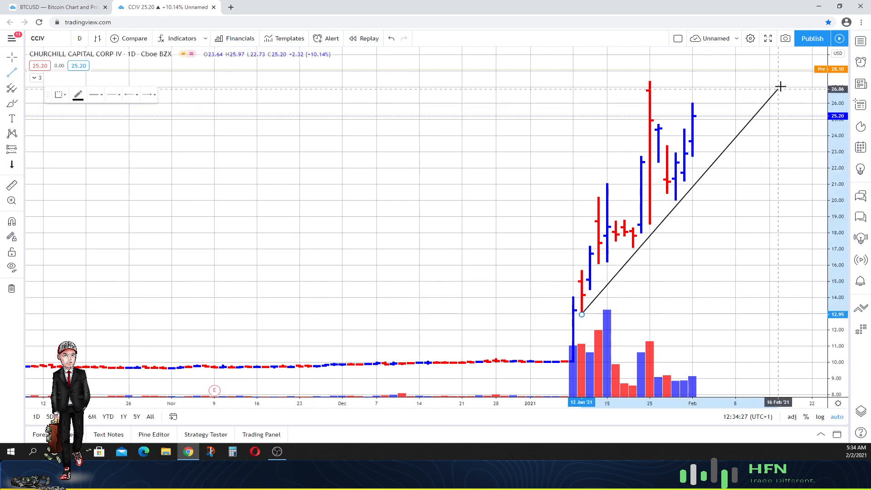
Pan the CCIV chart left to open empty future space past mid-February, then show the timeframe list
drag(780, 86, 794, 61)
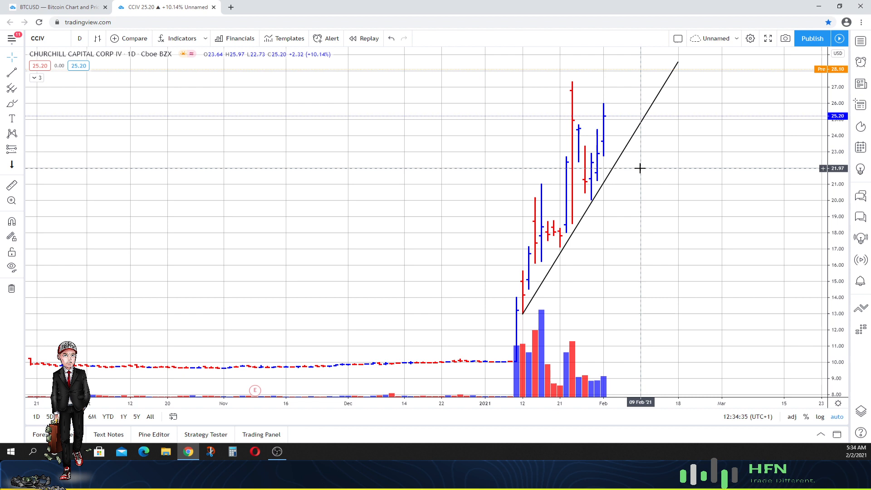
mouse_move(533, 236)
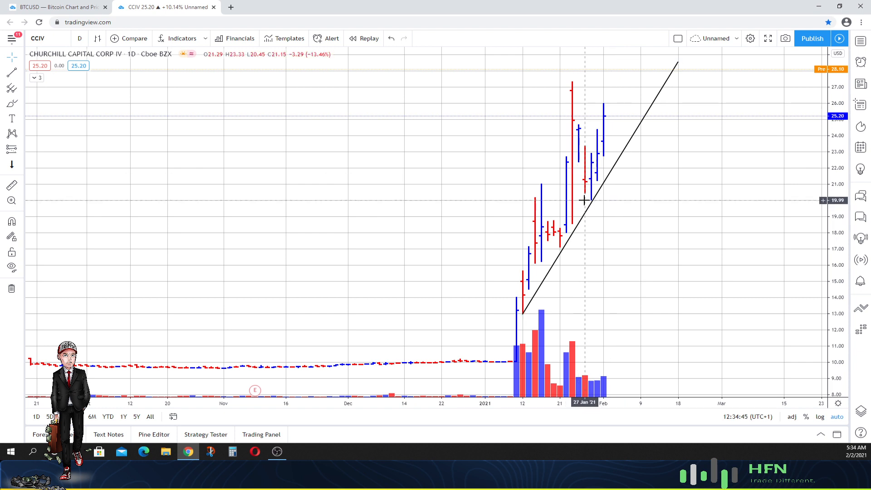
click(79, 38)
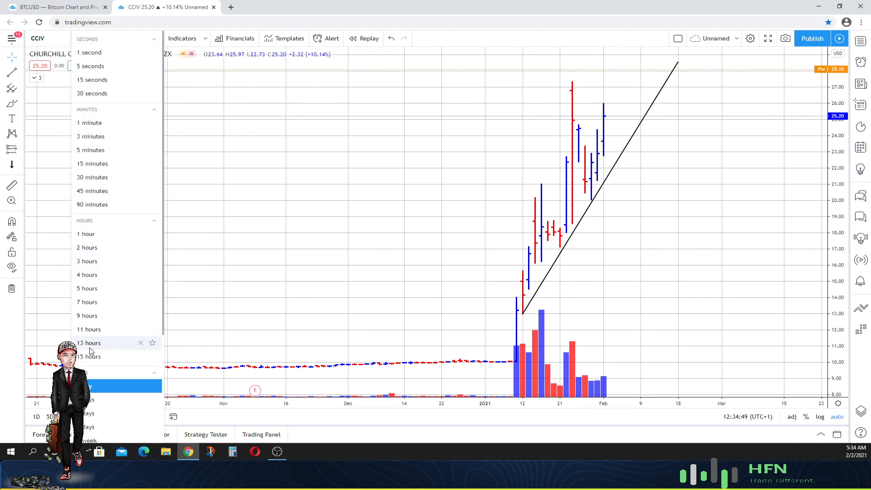
Cycle the chart through 13-hour, 7-hour and 4-hour bars via the interval list
click(88, 343)
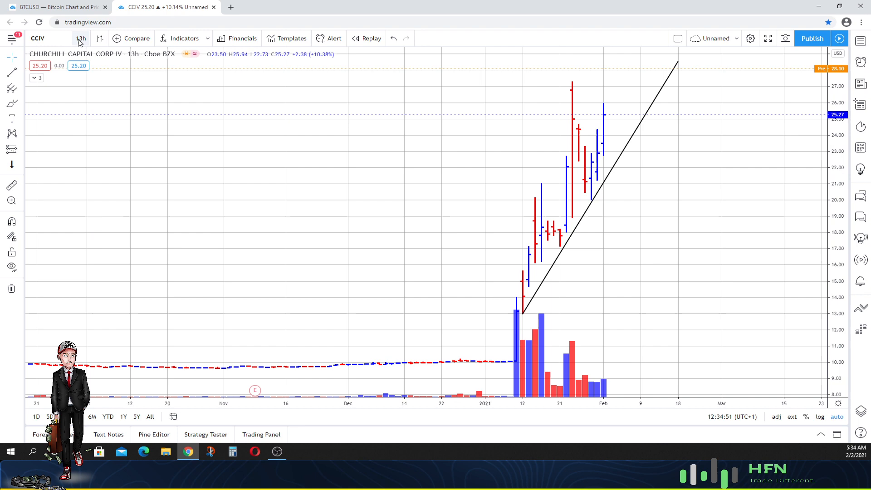
click(81, 38)
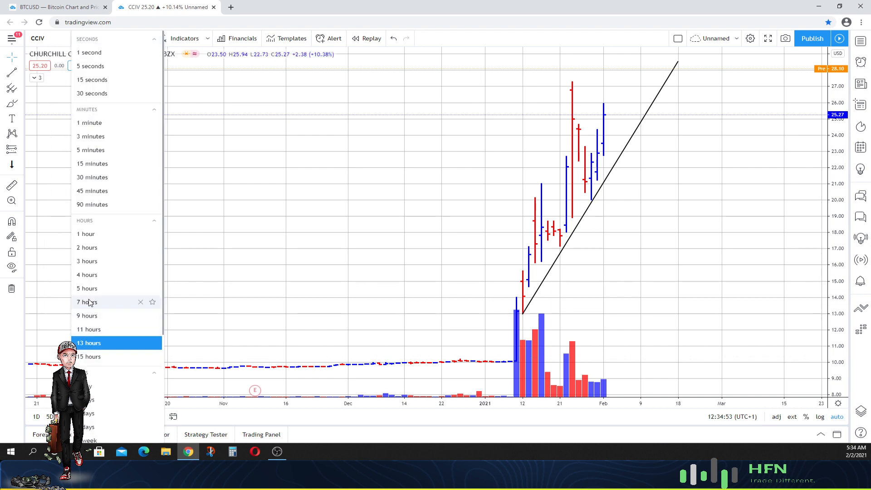
click(87, 301)
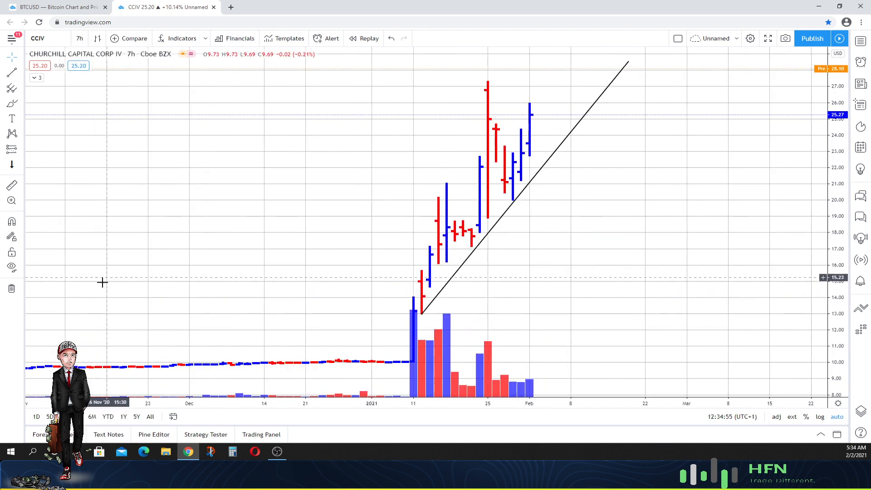
click(79, 39)
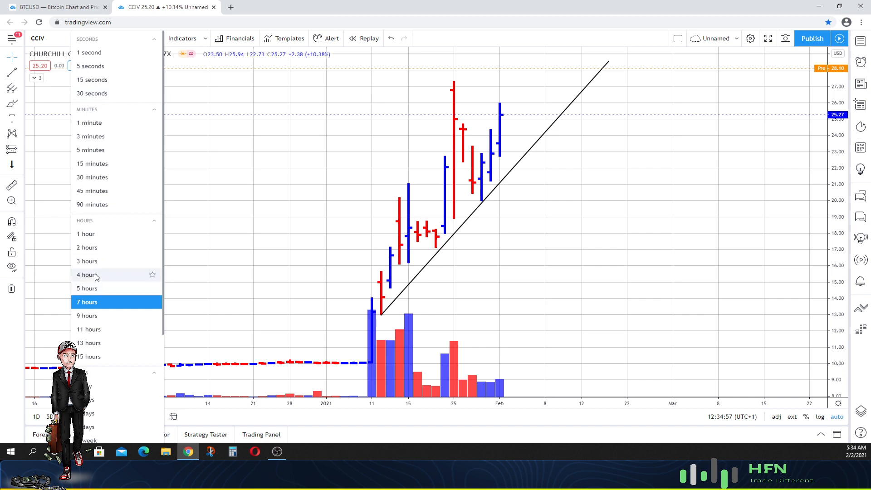
click(87, 274)
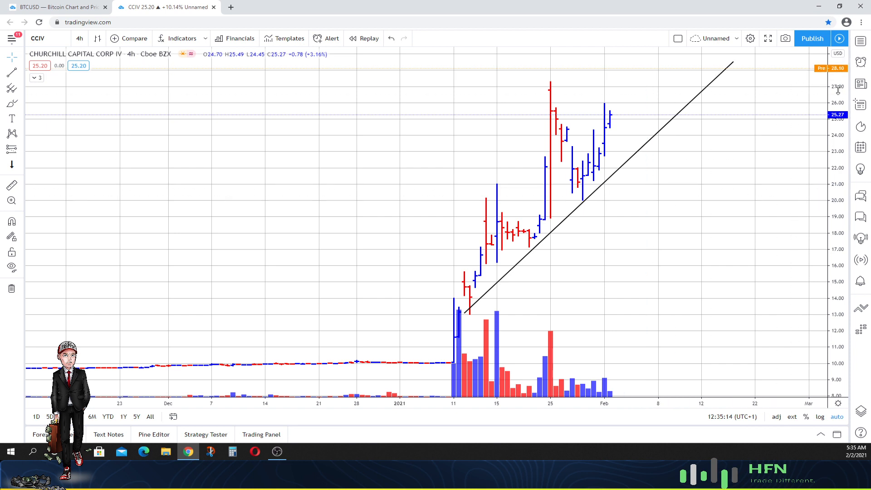
mouse_move(666, 166)
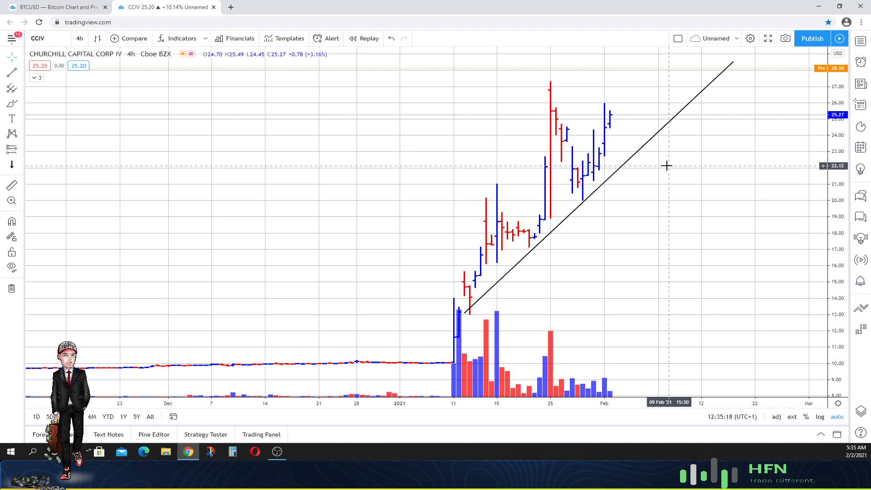
mouse_move(682, 193)
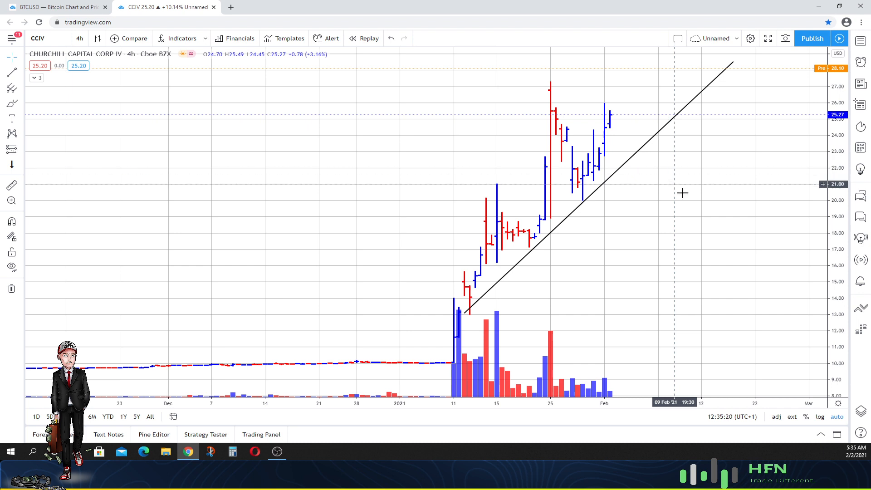
click(80, 38)
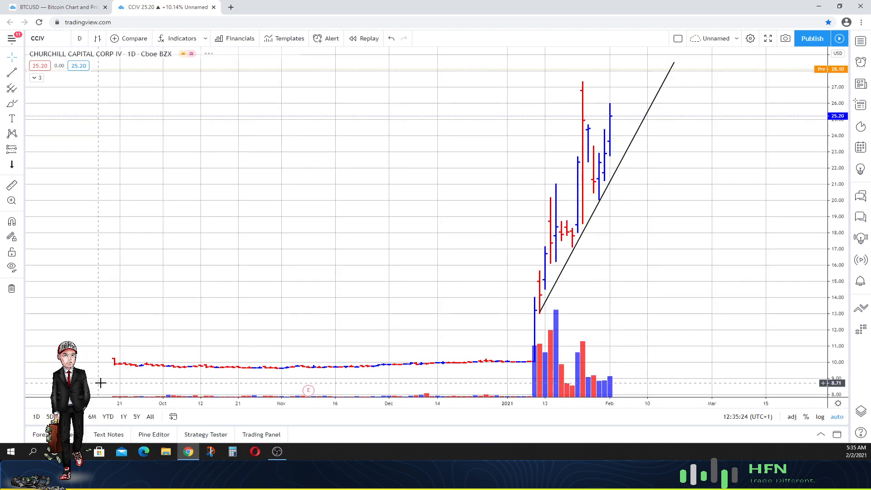
Switch the chart to 2-day bars and then 5-day bars, keeping the trendline
click(80, 38)
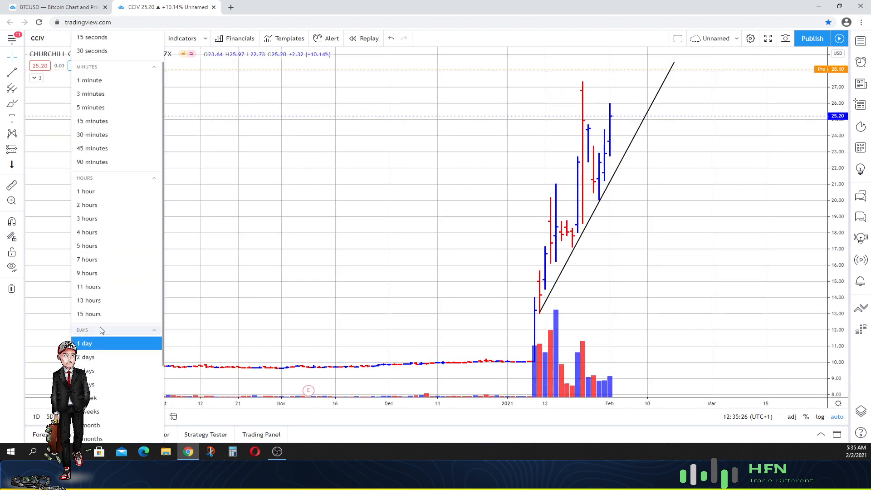
click(85, 356)
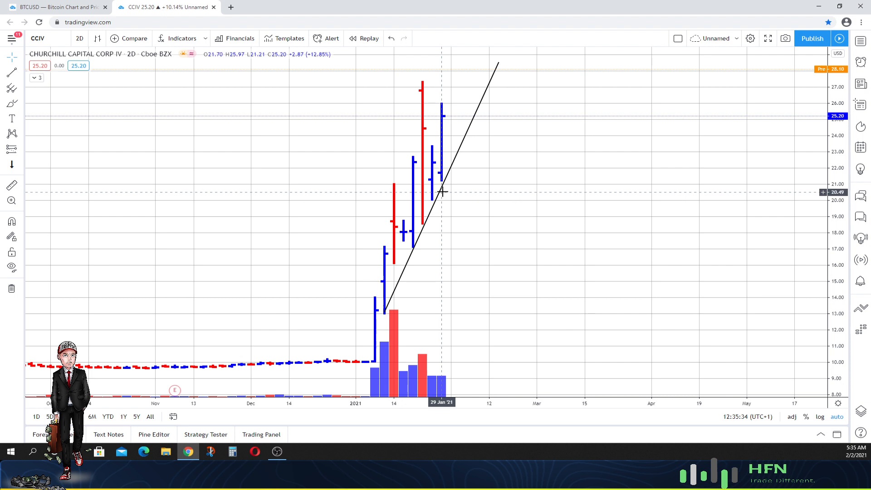
mouse_move(444, 108)
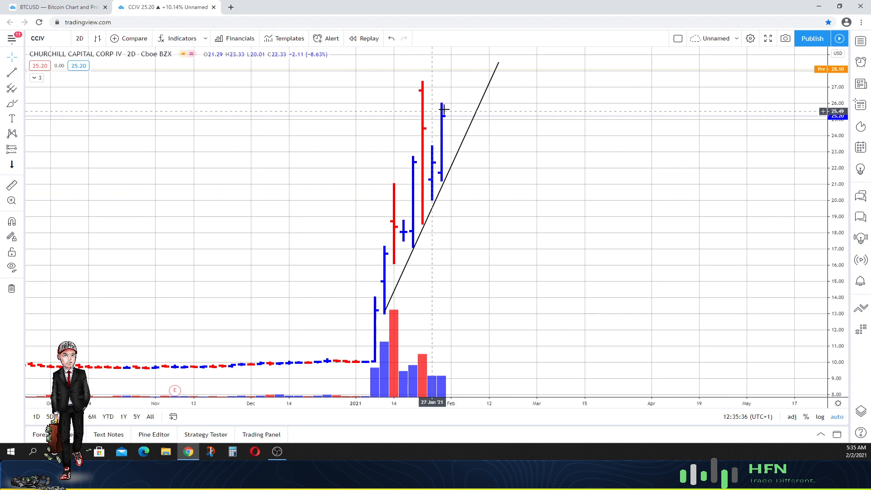
click(79, 38)
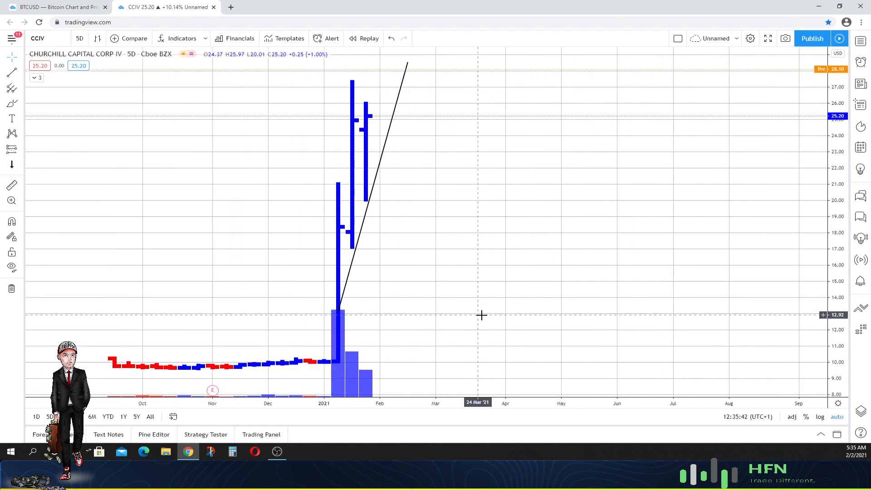
mouse_move(484, 314)
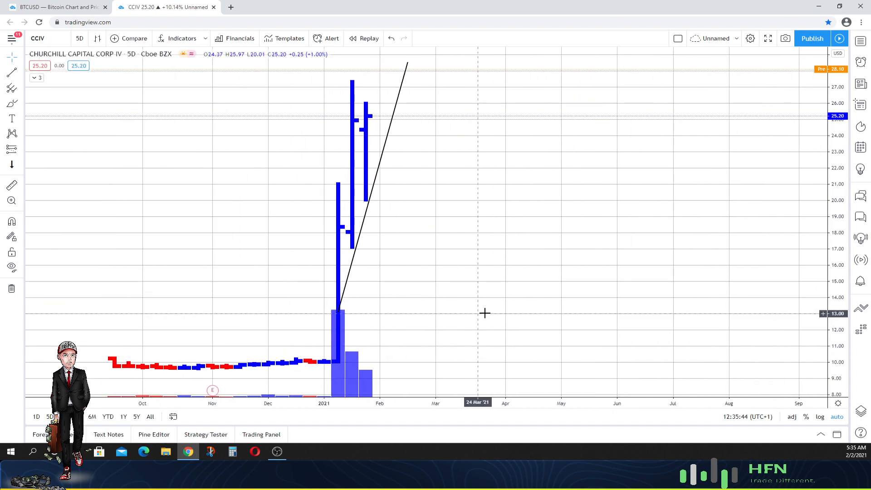
mouse_move(356, 172)
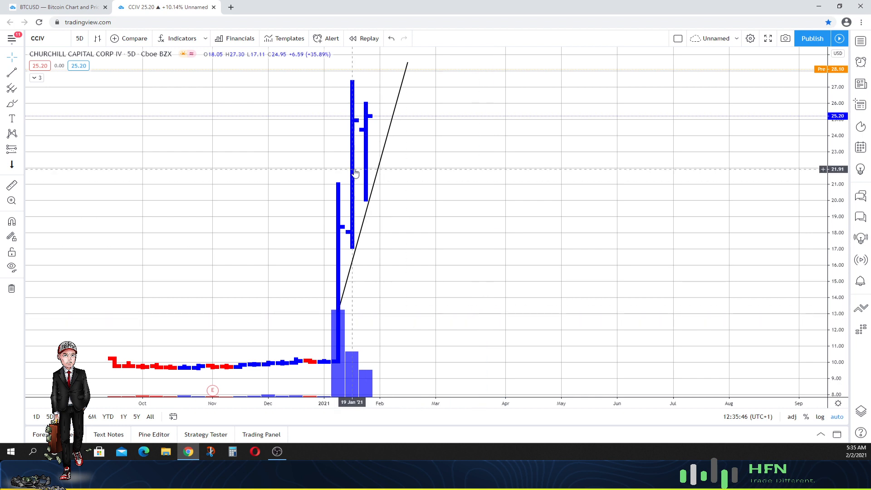
mouse_move(364, 173)
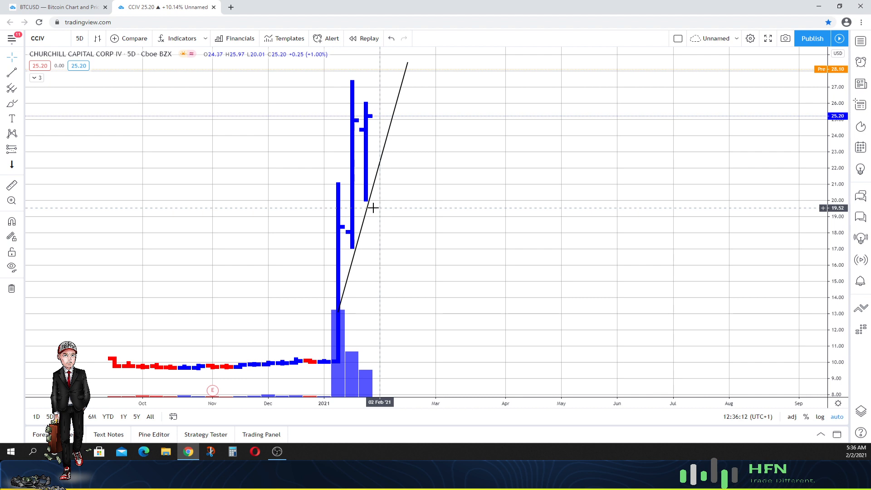
mouse_move(96, 68)
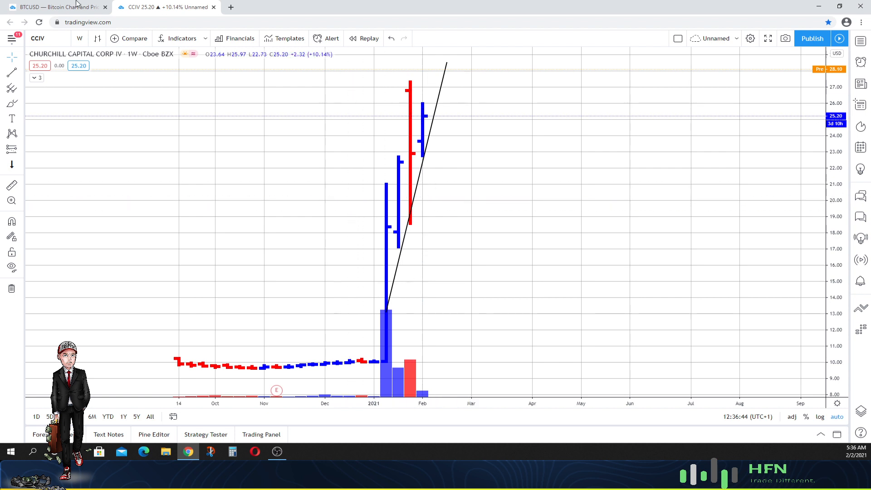
Return the CCIV chart to 1-day bars from the interval list
click(79, 38)
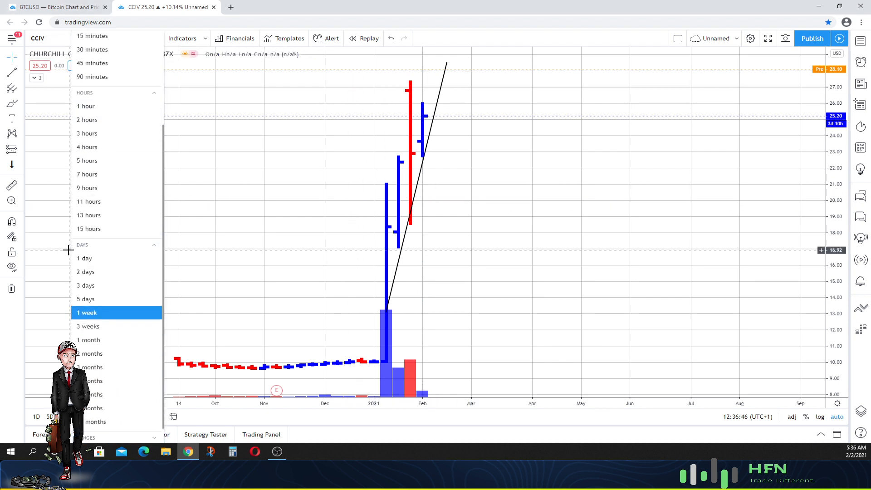
click(85, 258)
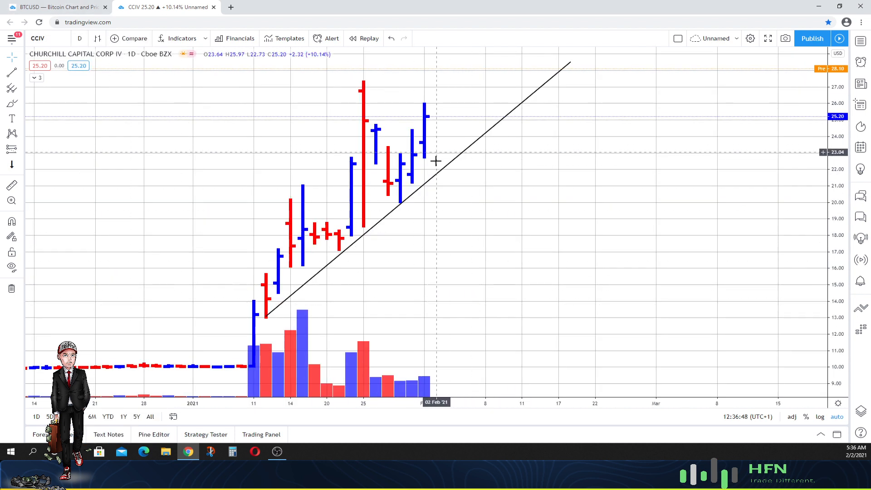
mouse_move(488, 164)
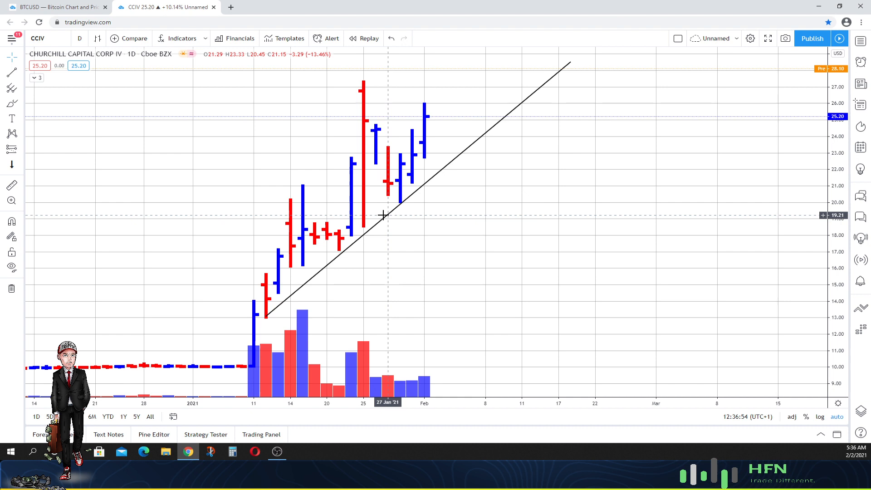
mouse_move(504, 245)
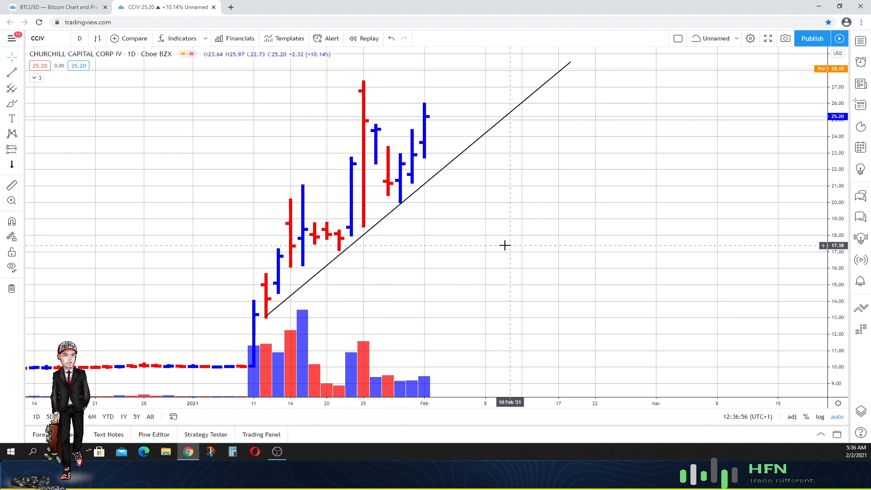
mouse_move(80, 136)
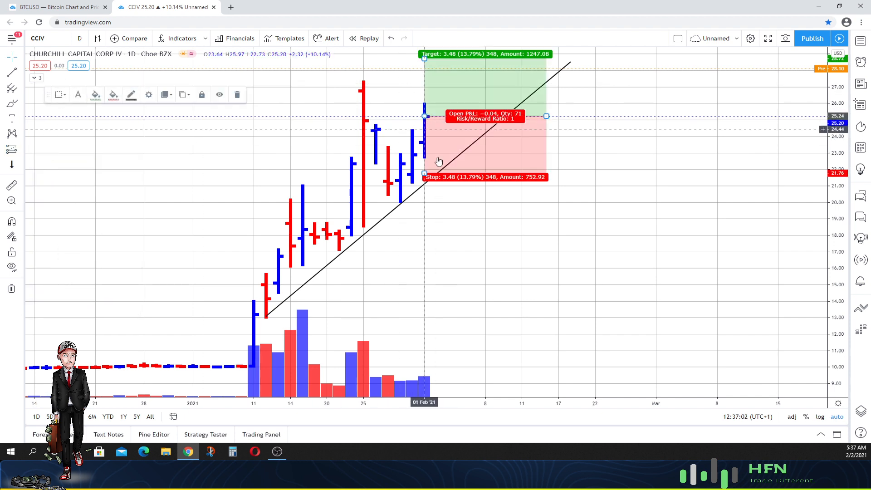
mouse_move(496, 207)
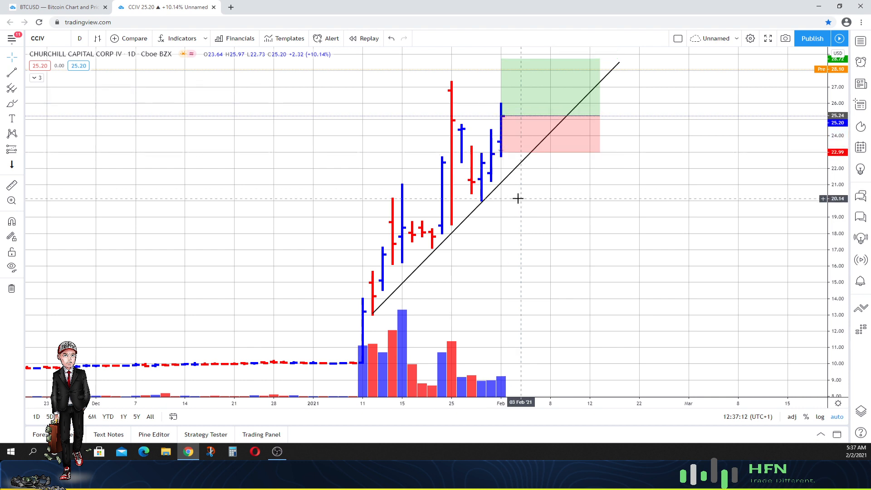
mouse_move(554, 217)
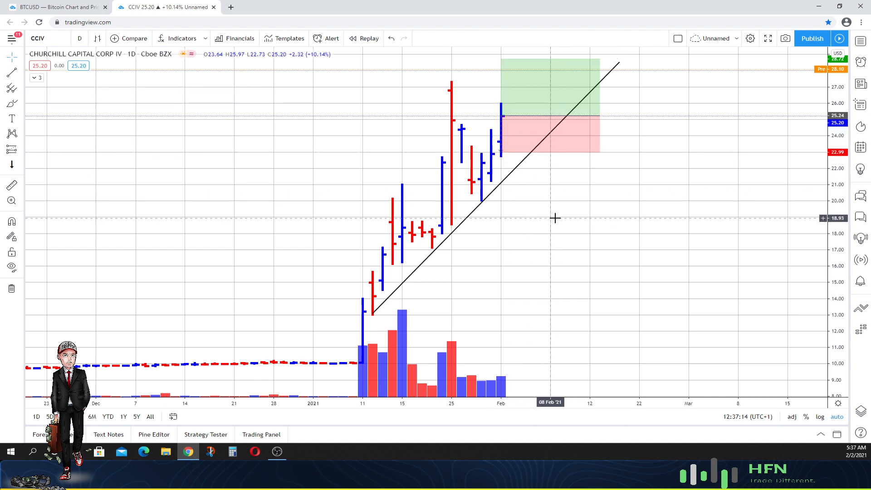
mouse_move(664, 113)
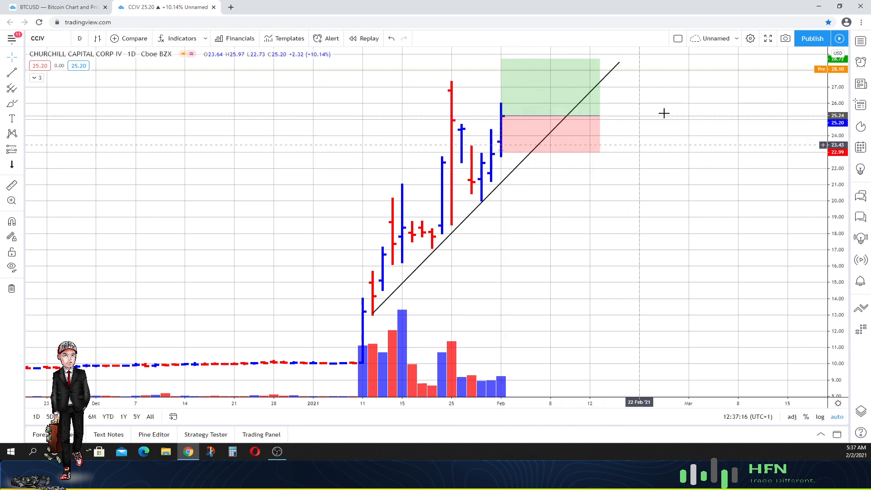
mouse_move(585, 188)
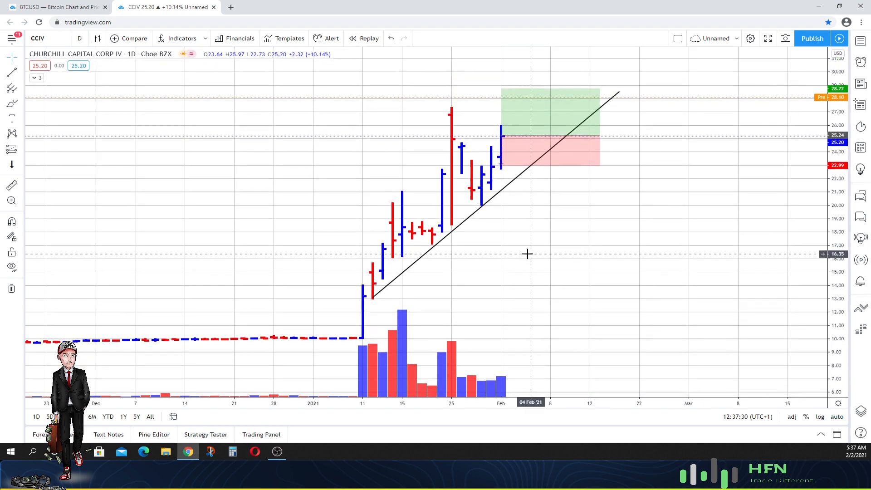
mouse_move(441, 247)
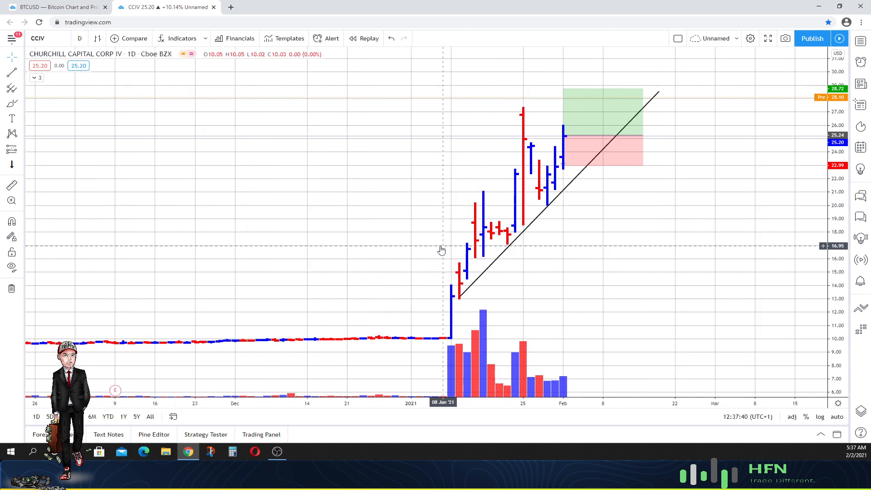
mouse_move(490, 266)
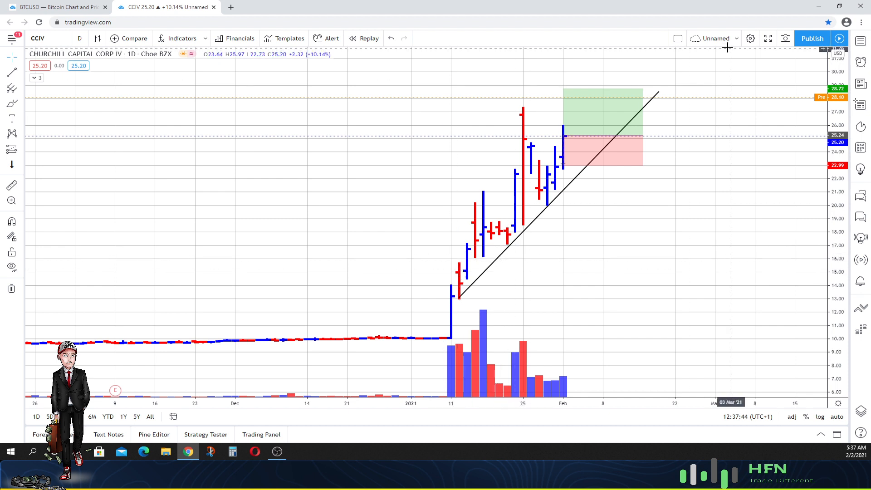
mouse_move(658, 262)
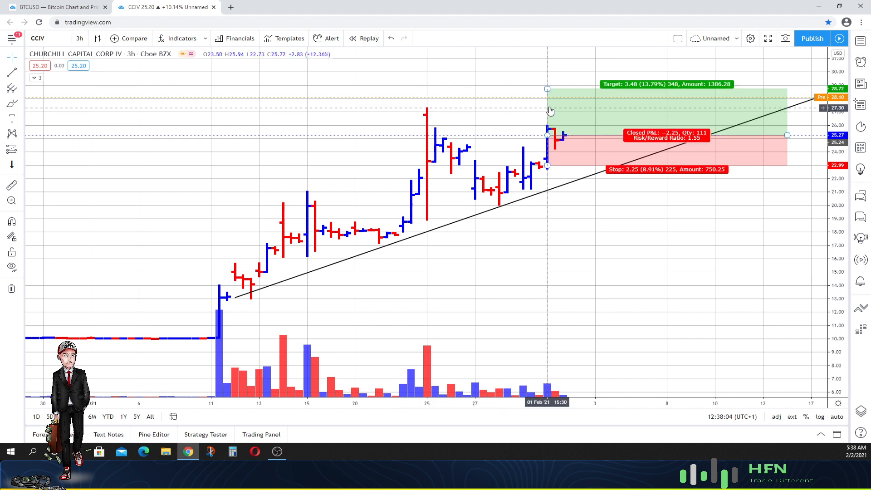
Drag the Long Position target down to about 27.55 for a 1.03 risk/reward ratio
drag(547, 89, 548, 104)
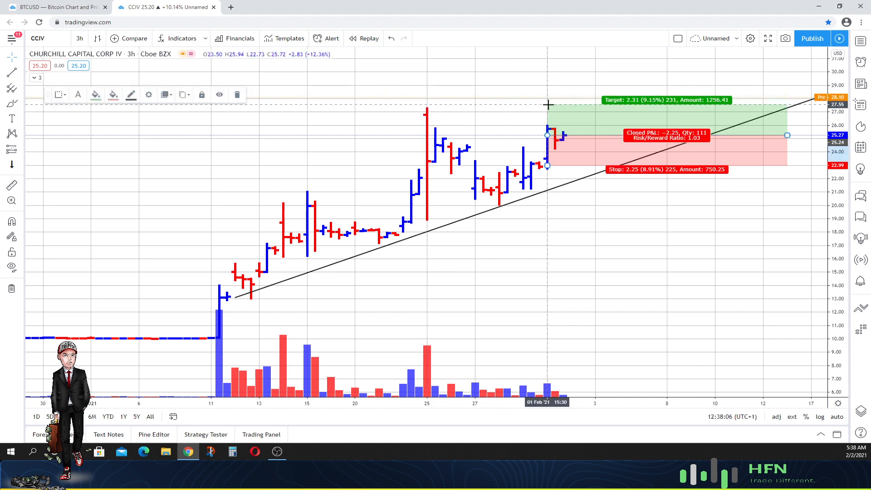